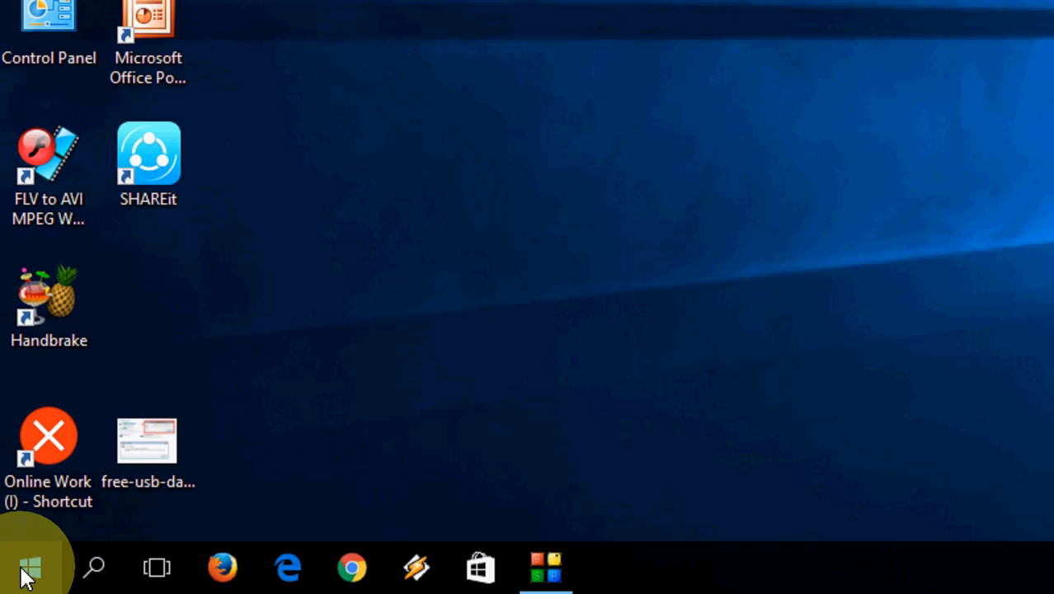
Bring up the Start button's power user menu listing Command Prompt (Admin)
right_click(31, 568)
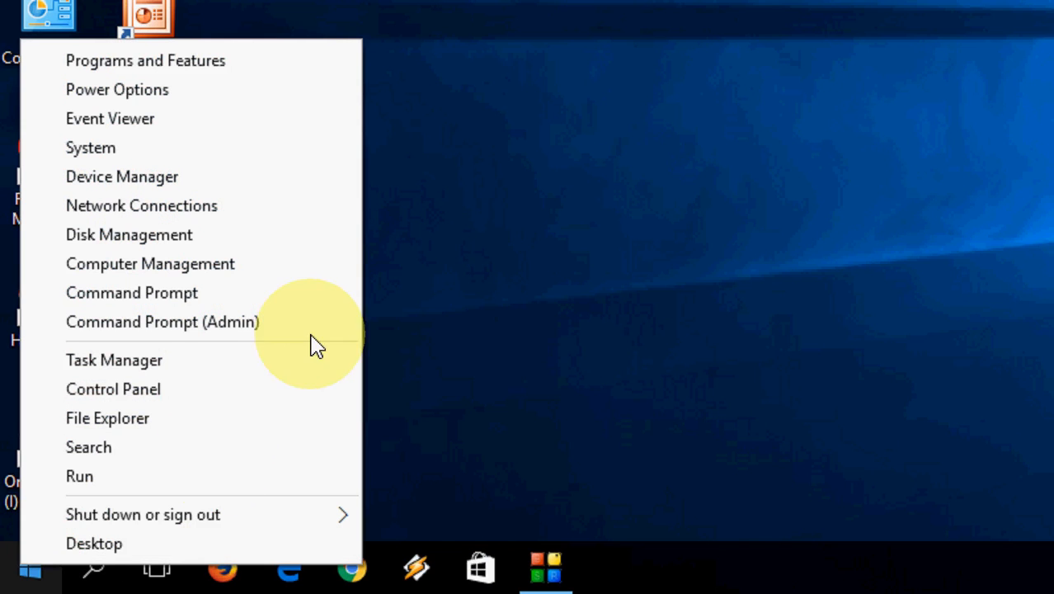
mouse_move(243, 341)
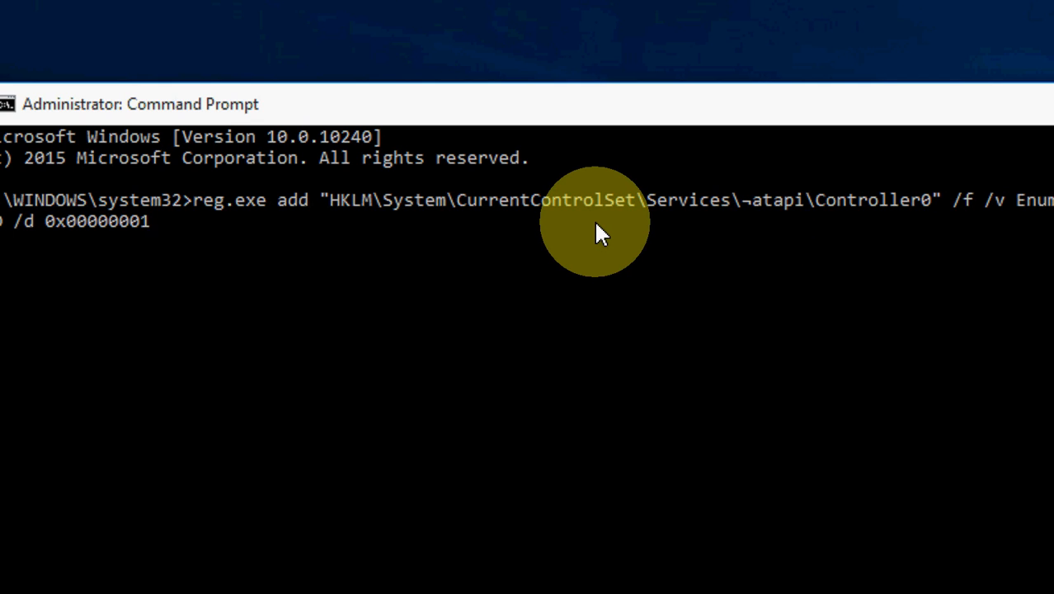
mouse_move(593, 231)
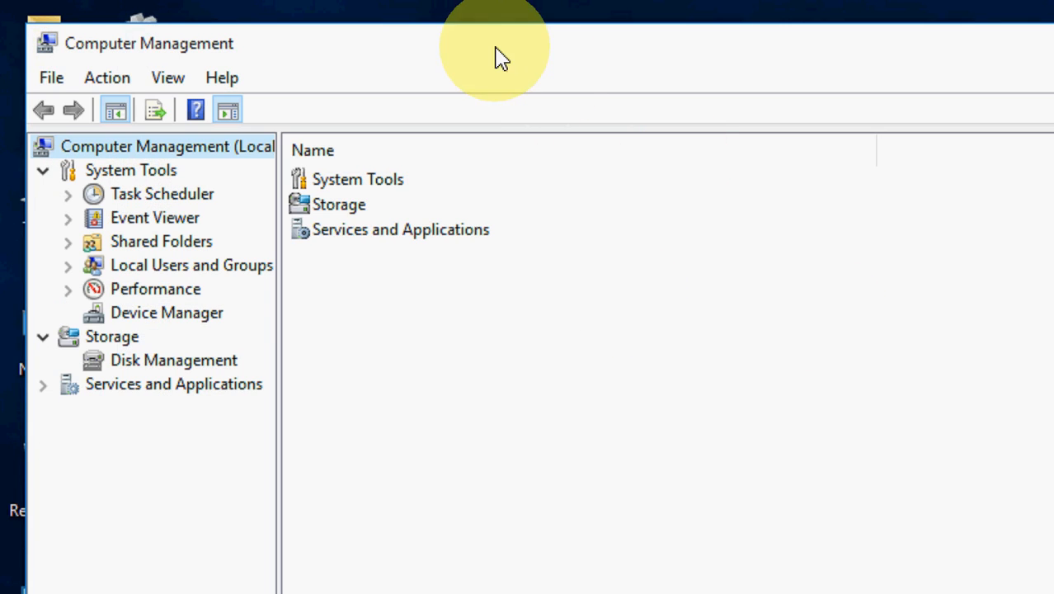
Show Device Manager under System Tools with the hardware categories listed
left_click(202, 347)
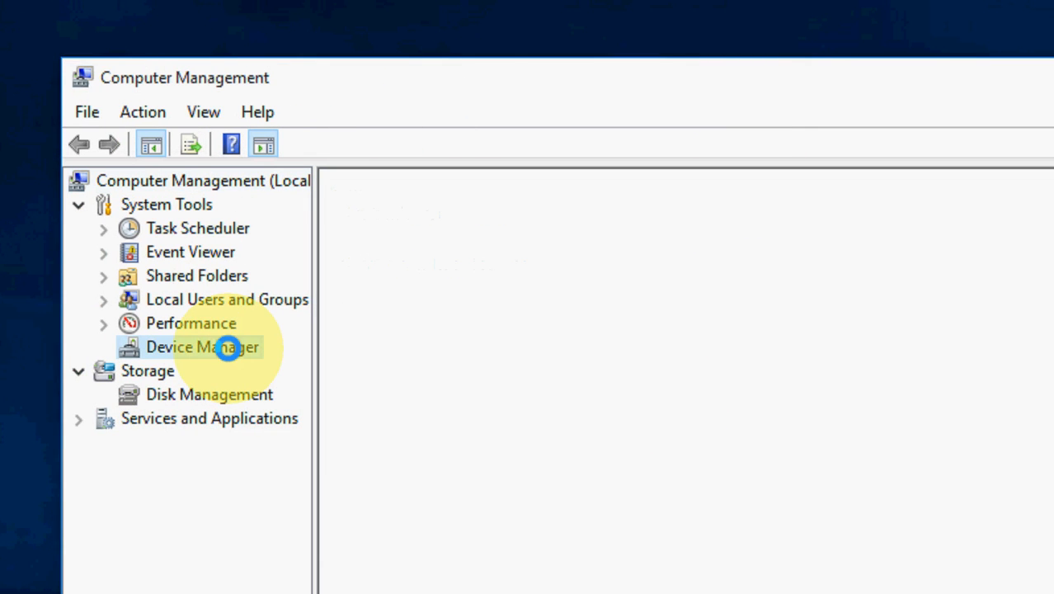
left_click(202, 347)
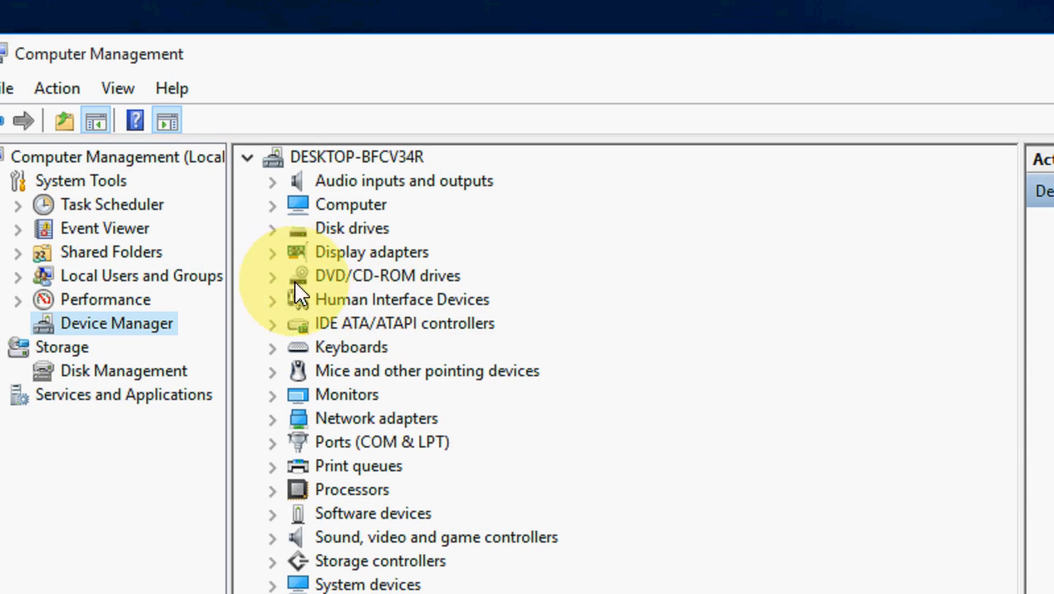
Uninstall the HL-DT-ST DVDRAM GH22NS50 drive under DVD/CD-ROM drives and confirm removal
left_click(272, 275)
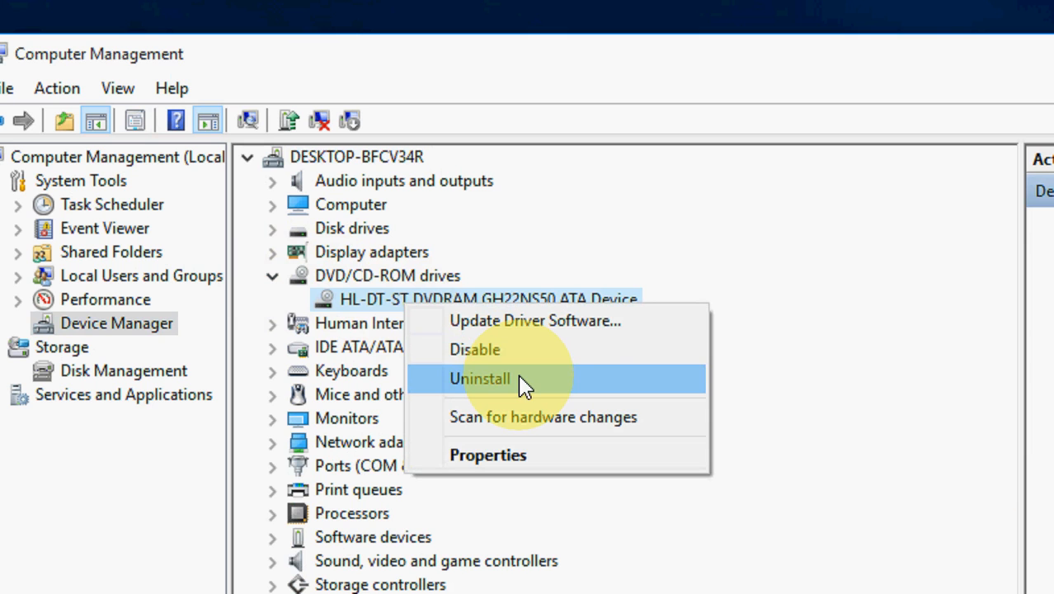
left_click(479, 378)
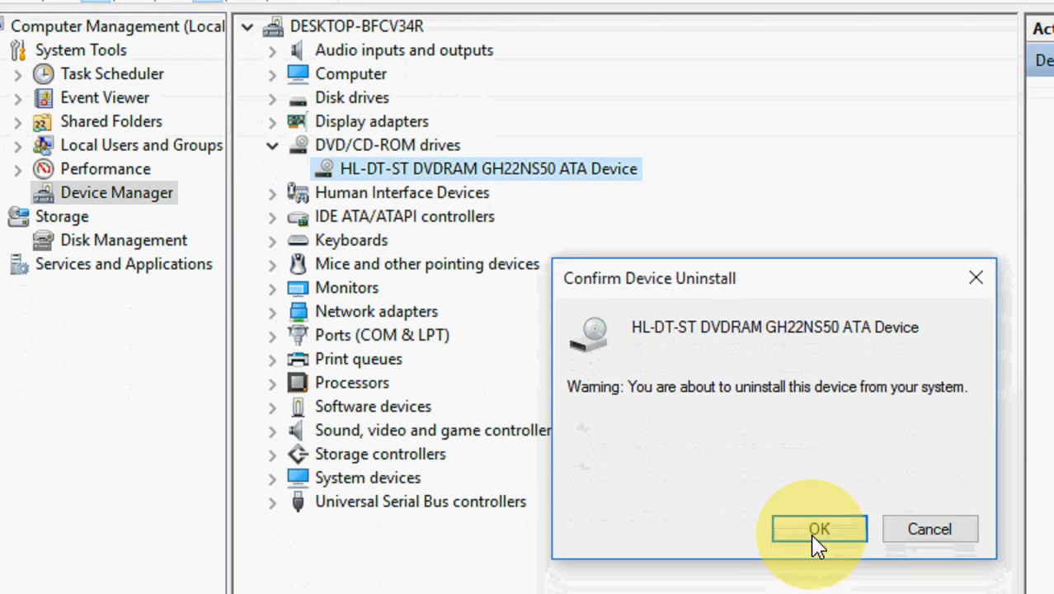
left_click(818, 529)
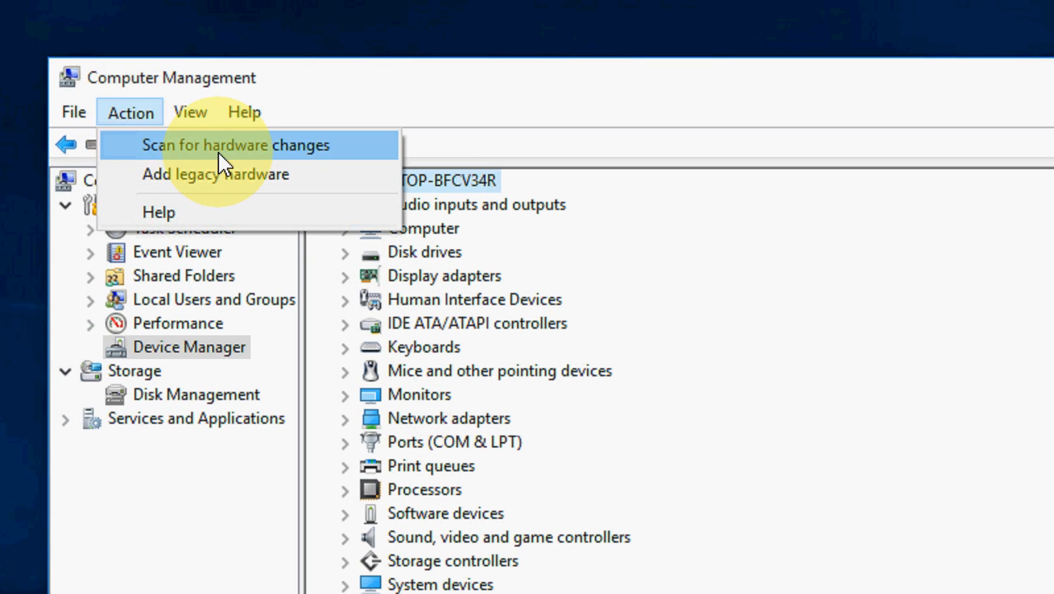
Scan for hardware changes so the HL-DT-ST DVD drive reappears under DVD/CD-ROM drives
left_click(235, 144)
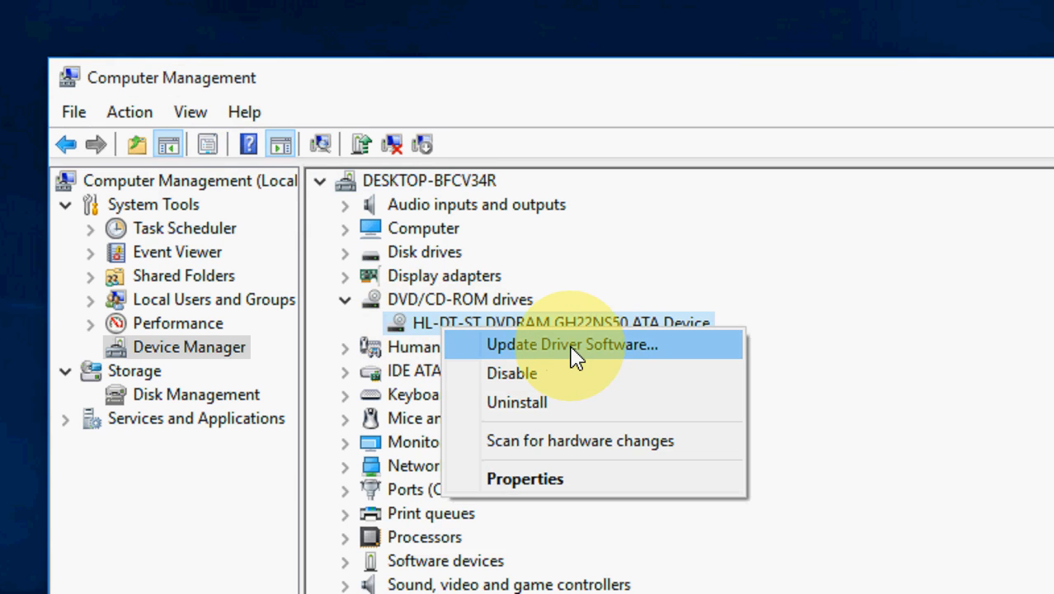
Update the HL-DT-ST DVD drive's driver with automatic search until Windows reports success
left_click(572, 344)
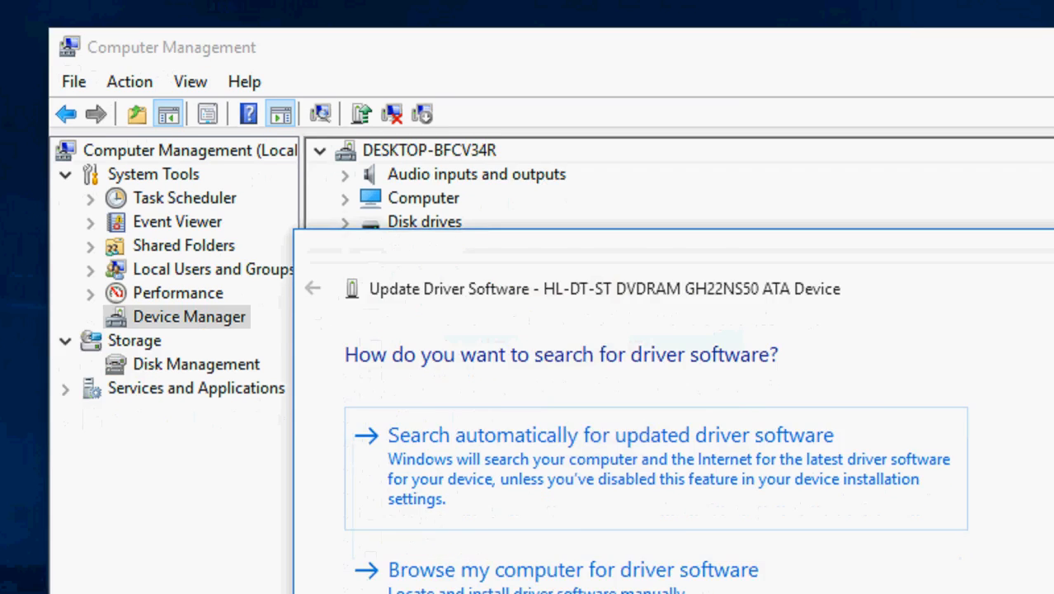
left_click(610, 434)
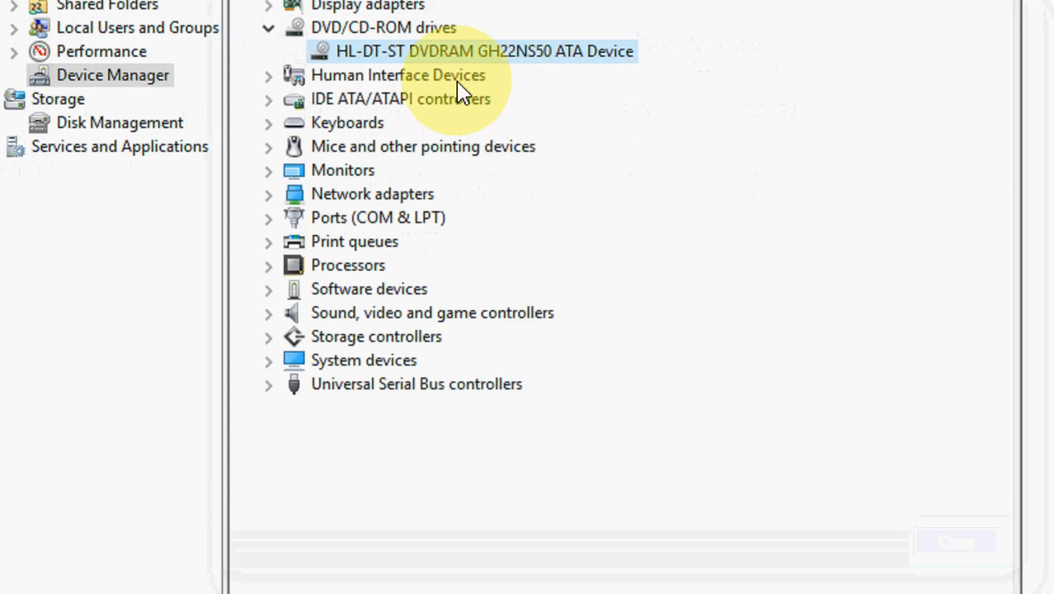
right_click(483, 52)
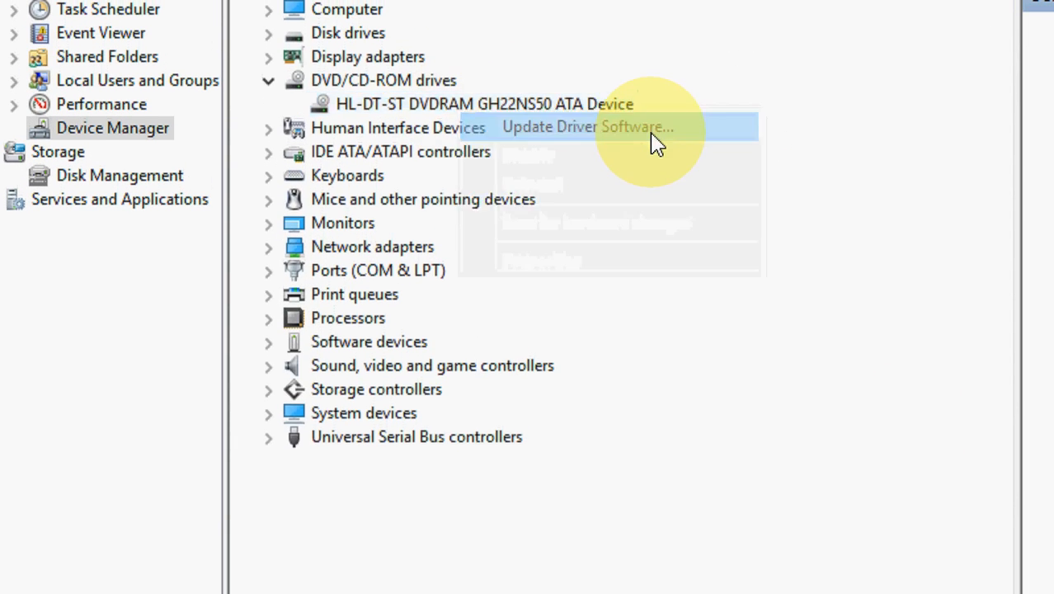
left_click(587, 126)
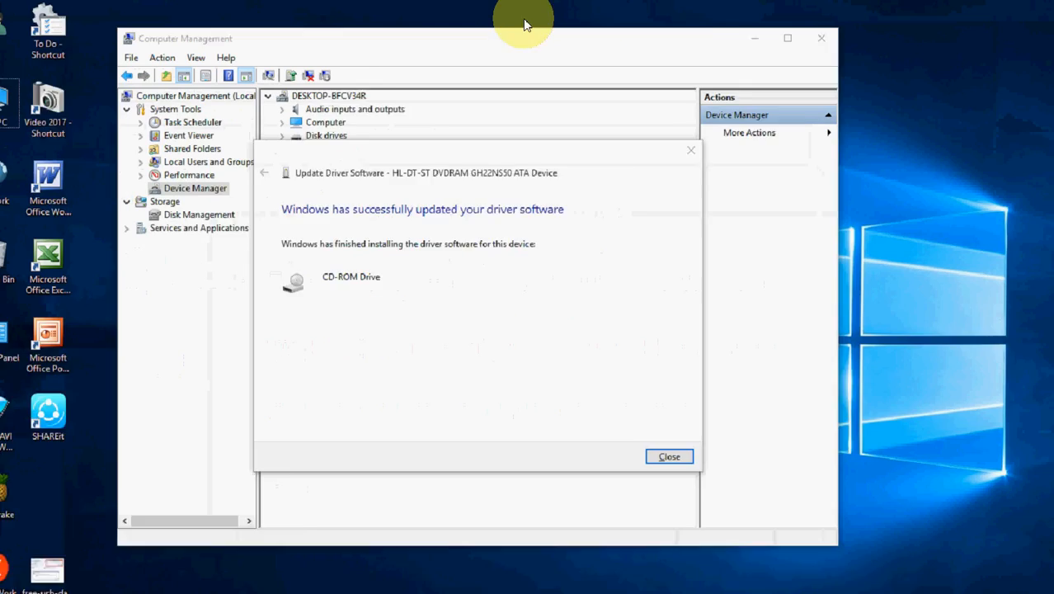
Dismiss the driver update success message and close Computer Management
left_click(669, 456)
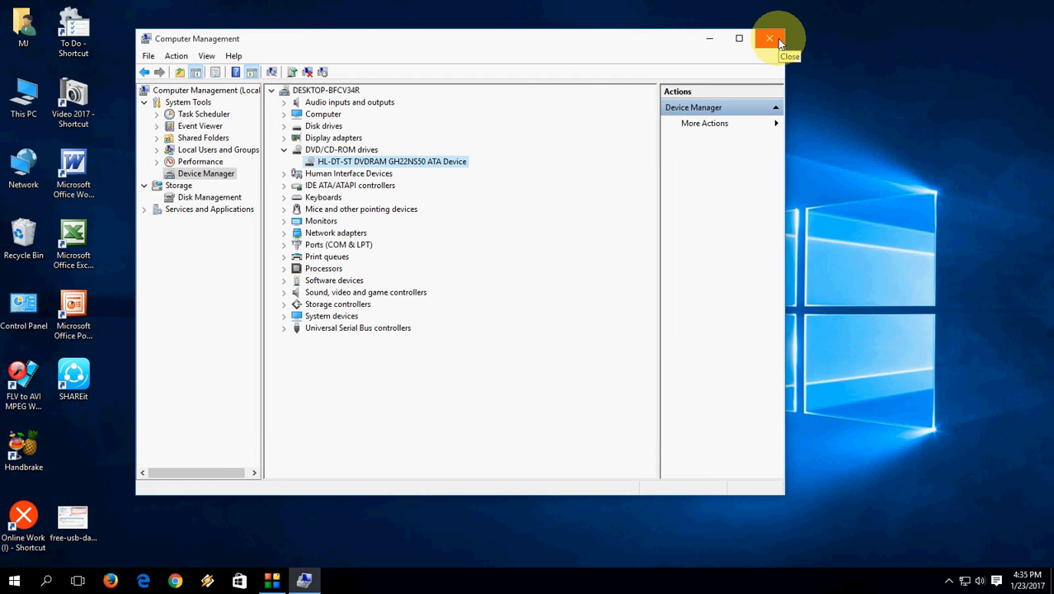
left_click(768, 38)
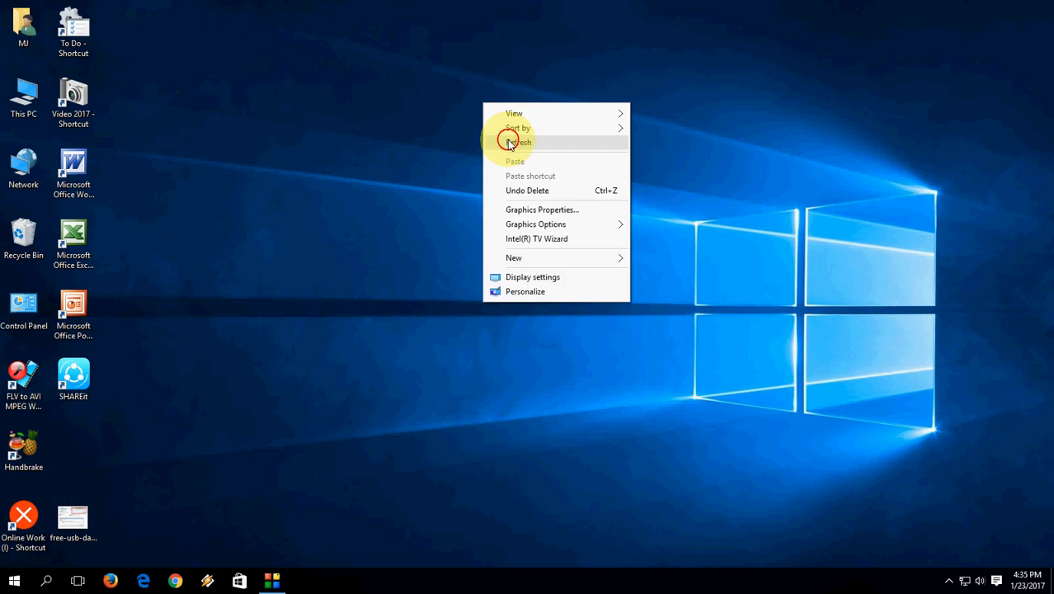